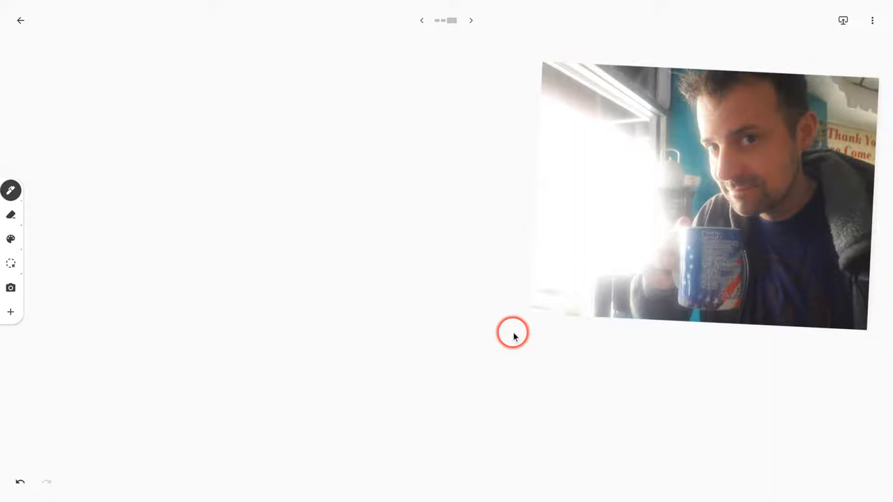
{"action": "mouse_move", "coordinate": [505, 333]}
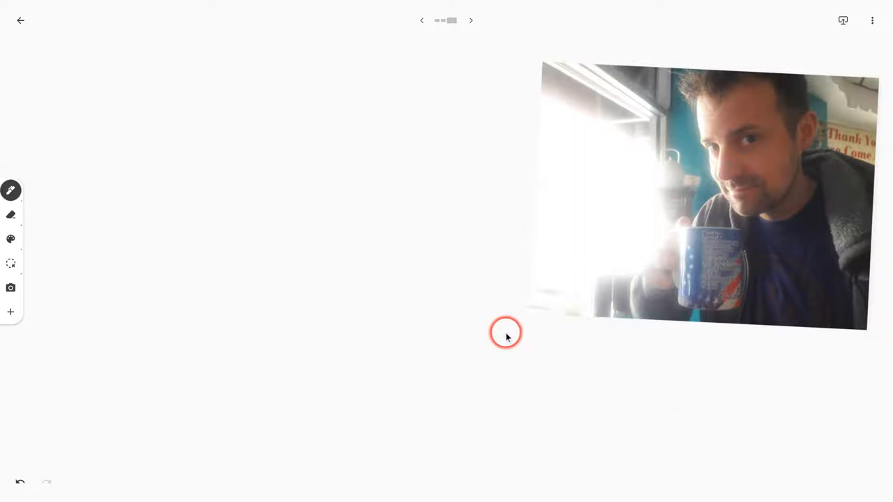
{"action": "mouse_move", "coordinate": [67, 314]}
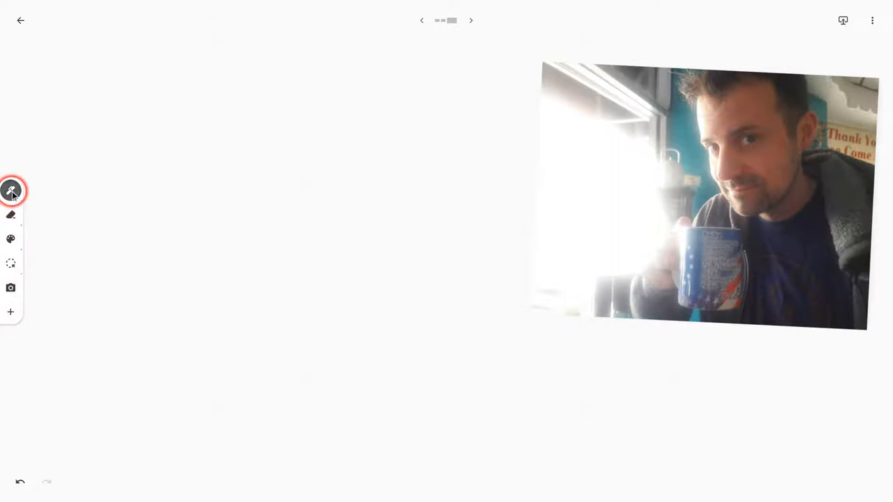
Step: Create a yellow sticky note reading 'sticky note' and place it at the upper left
{"action": "left_click", "coordinate": [11, 191]}
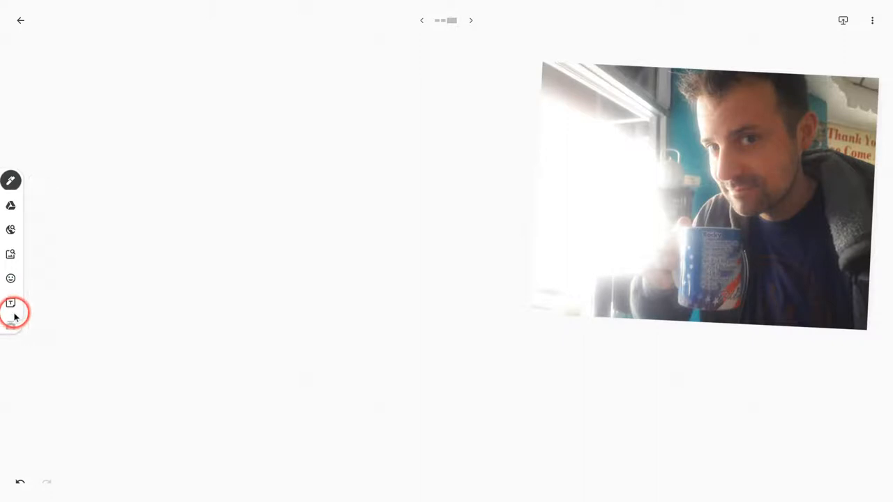
{"action": "left_click", "coordinate": [11, 303]}
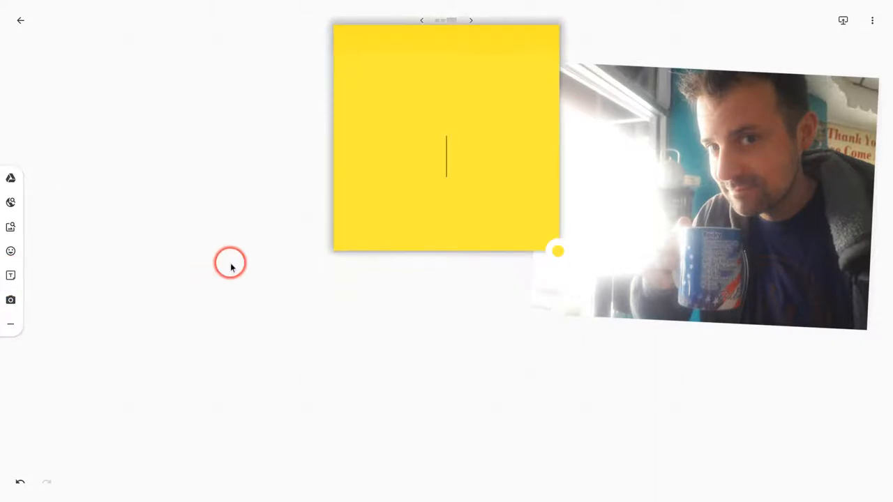
{"action": "type", "text": "stickey"}
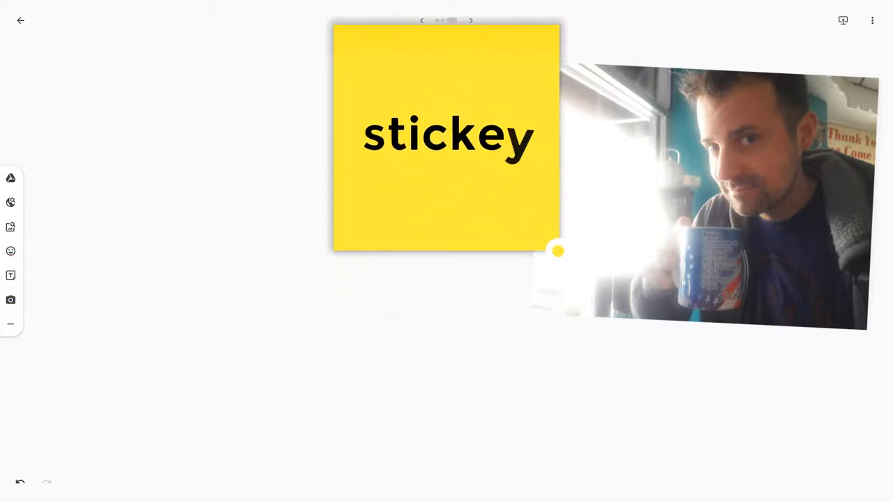
{"action": "type", "text": "sticky not"}
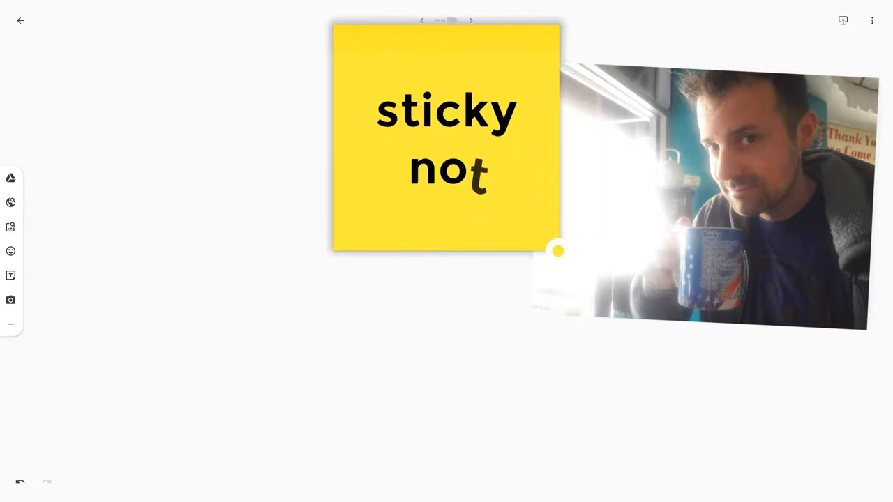
{"action": "left_click_drag", "start_coordinate": [447, 140], "coordinate": [544, 53]}
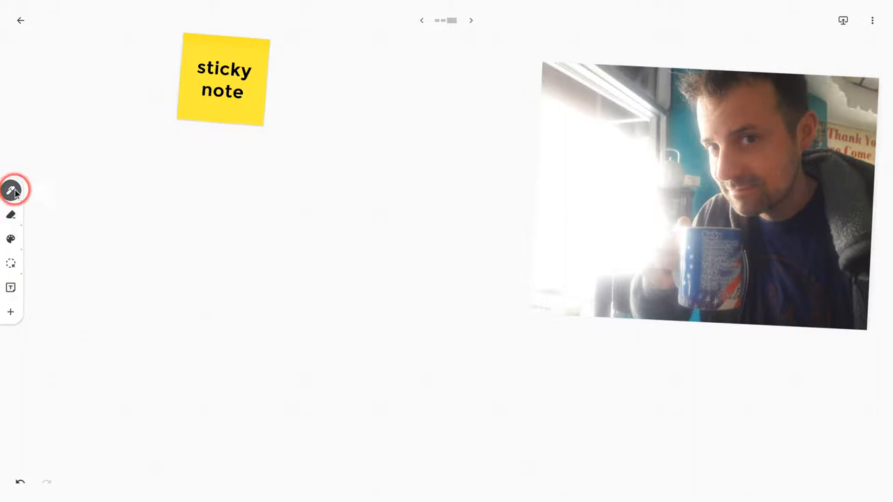
Step: Use shape recognition to draw a gray rectangle with a dark border below the note
{"action": "left_click", "coordinate": [11, 190]}
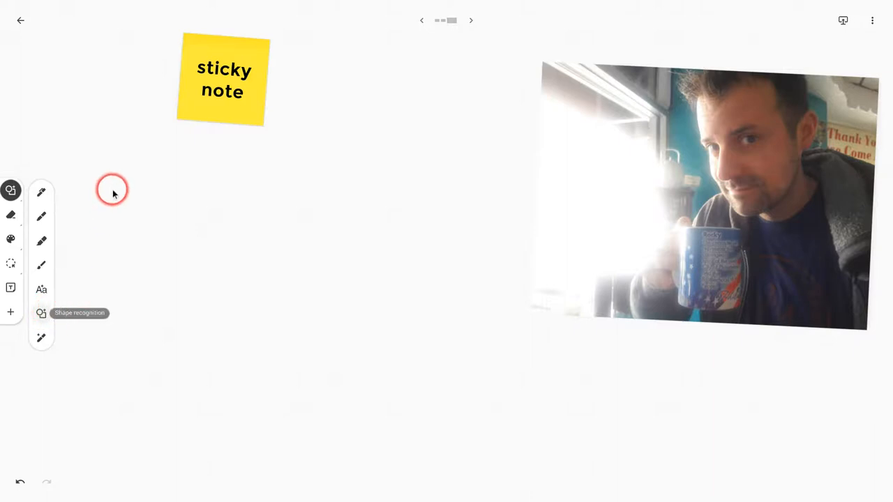
{"action": "left_click_drag", "start_coordinate": [111, 190], "coordinate": [91, 412]}
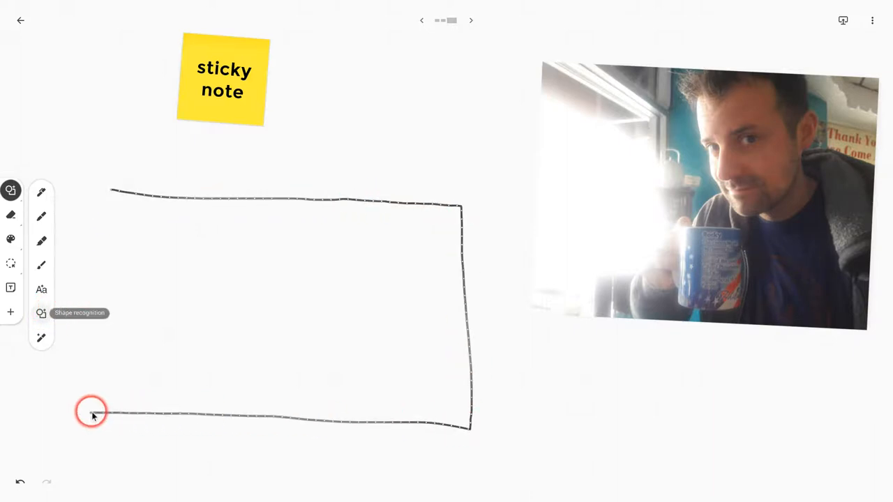
{"action": "left_click", "coordinate": [42, 313]}
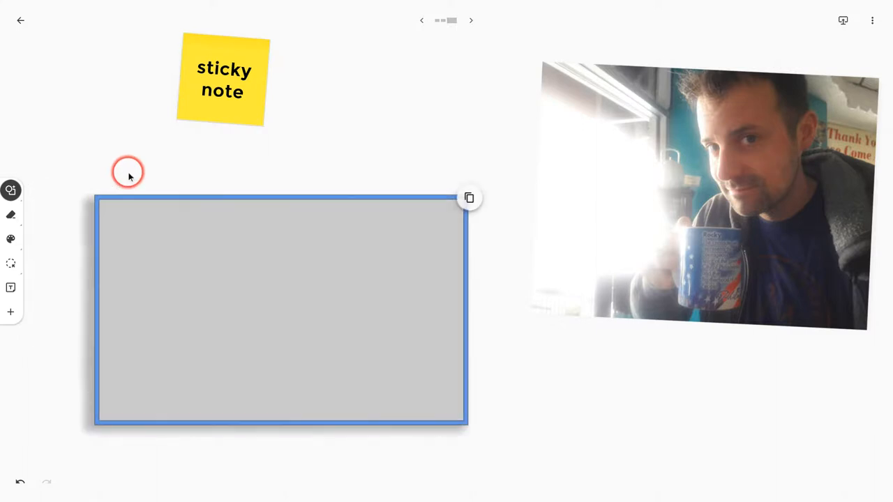
{"action": "mouse_move", "coordinate": [12, 312]}
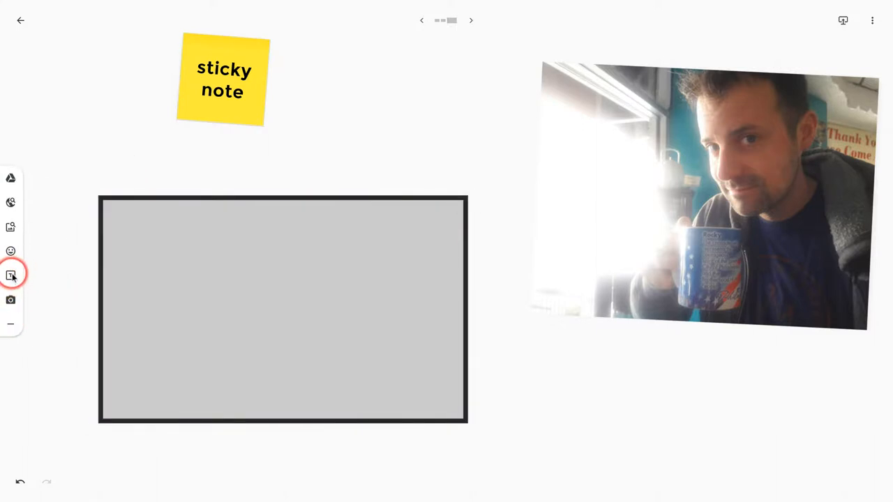
Step: Create a transparent note reading 'example text' and place it near the top
{"action": "left_click", "coordinate": [11, 273]}
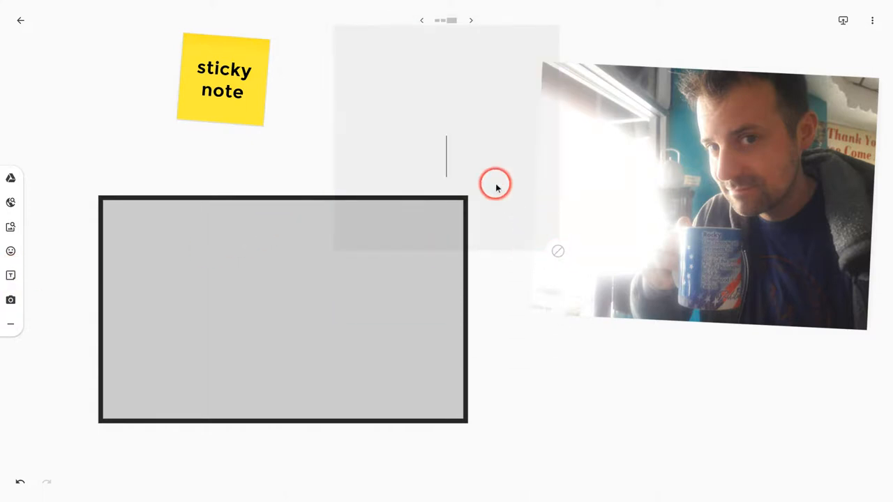
{"action": "type", "text": "example"}
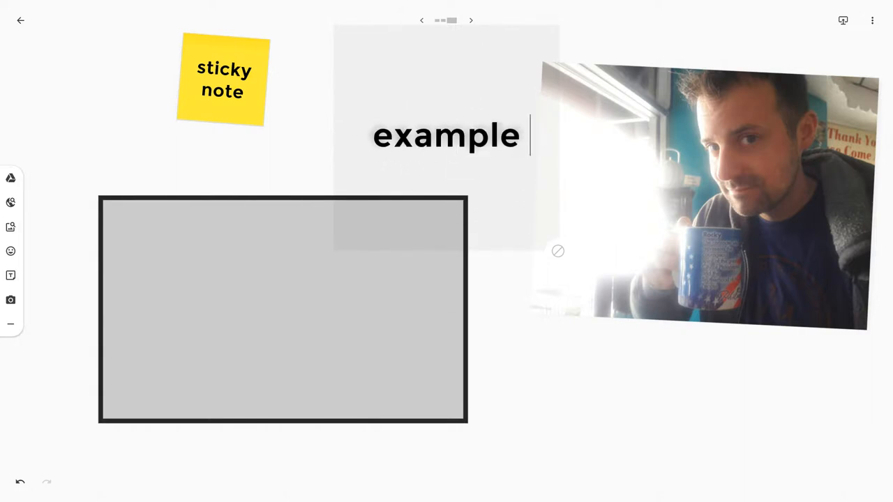
{"action": "type", "text": "text"}
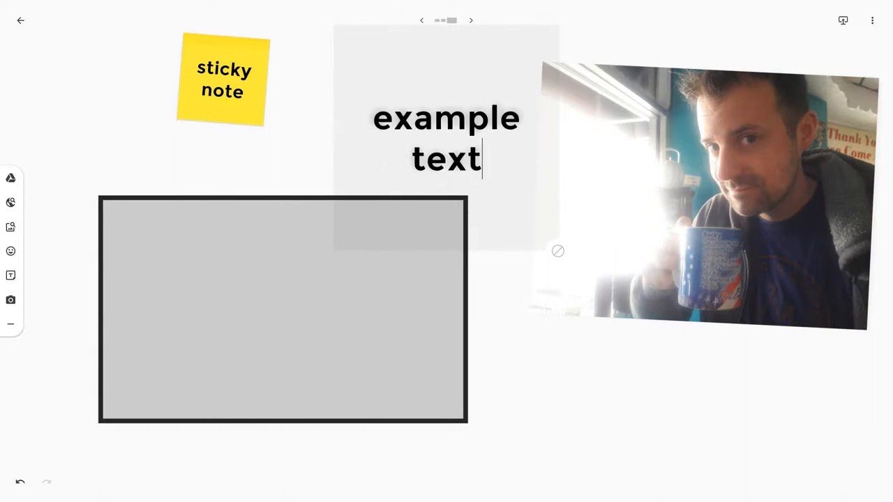
{"action": "left_click_drag", "start_coordinate": [446, 139], "coordinate": [544, 53]}
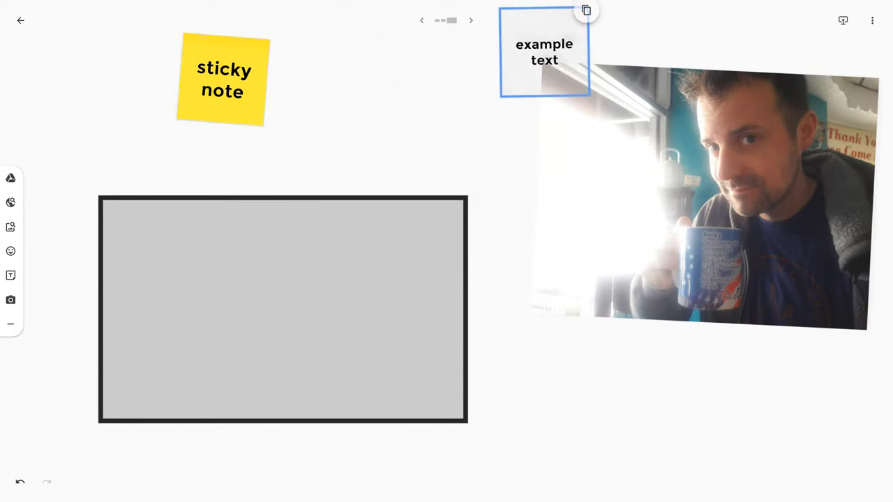
Step: Move the 'example text' note onto the gray rectangle and enlarge it to cover it
{"action": "left_click_drag", "start_coordinate": [544, 53], "coordinate": [424, 187]}
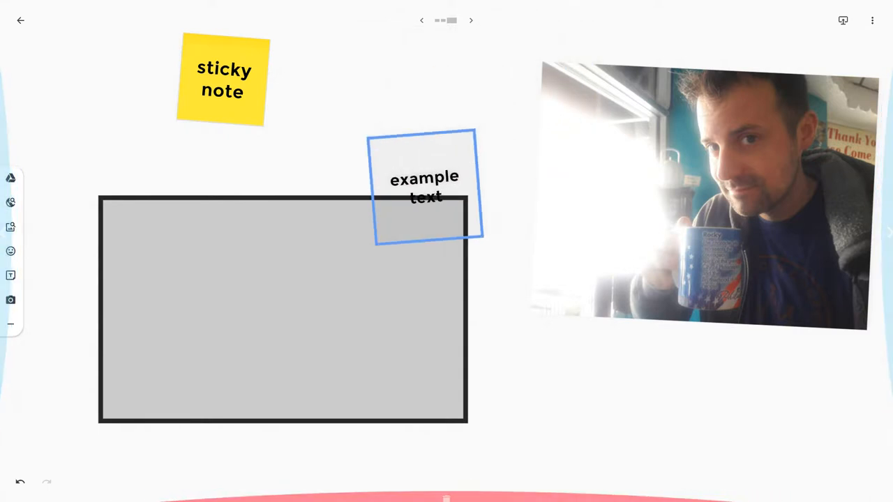
{"action": "left_click_drag", "start_coordinate": [421, 187], "coordinate": [348, 307]}
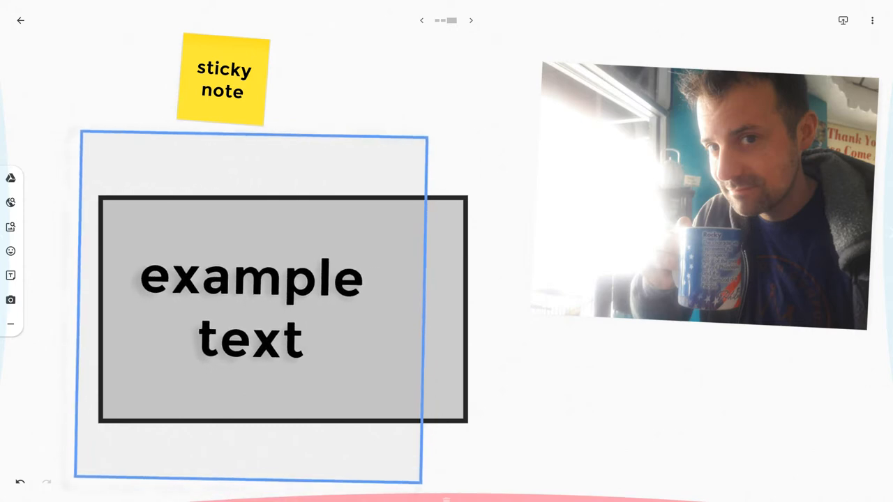
{"action": "left_click", "coordinate": [502, 111]}
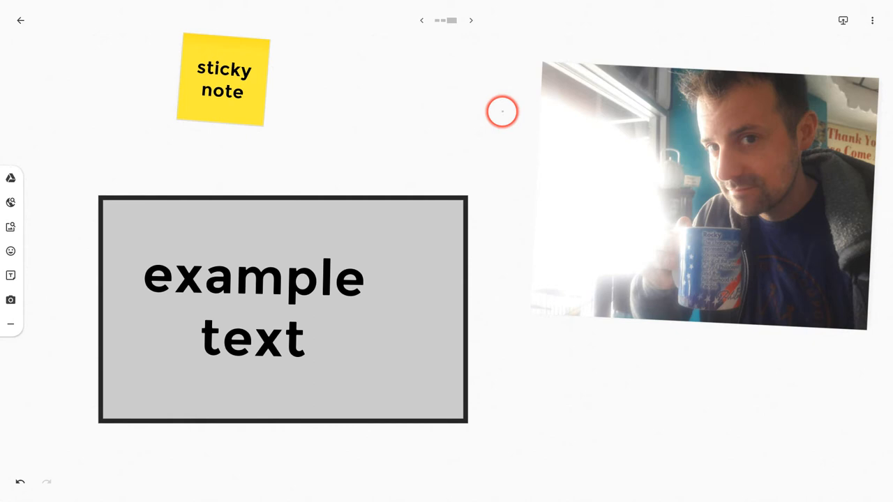
{"action": "mouse_move", "coordinate": [515, 220]}
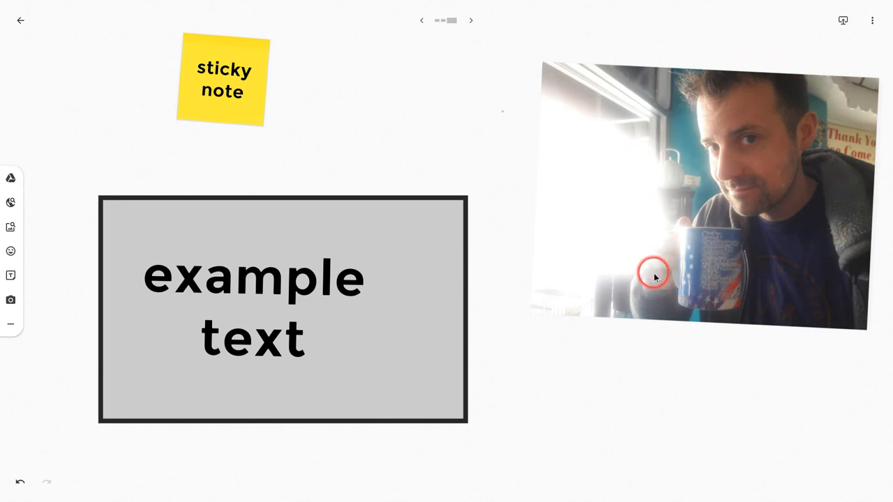
{"action": "mouse_move", "coordinate": [700, 306]}
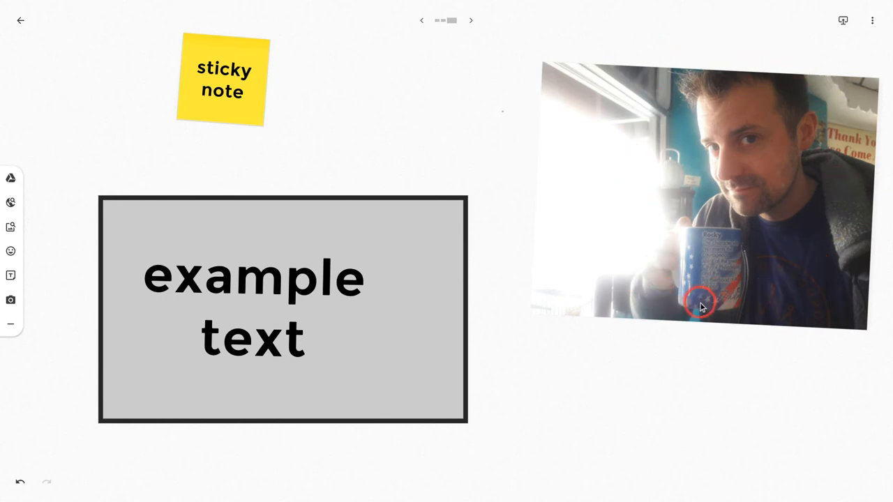